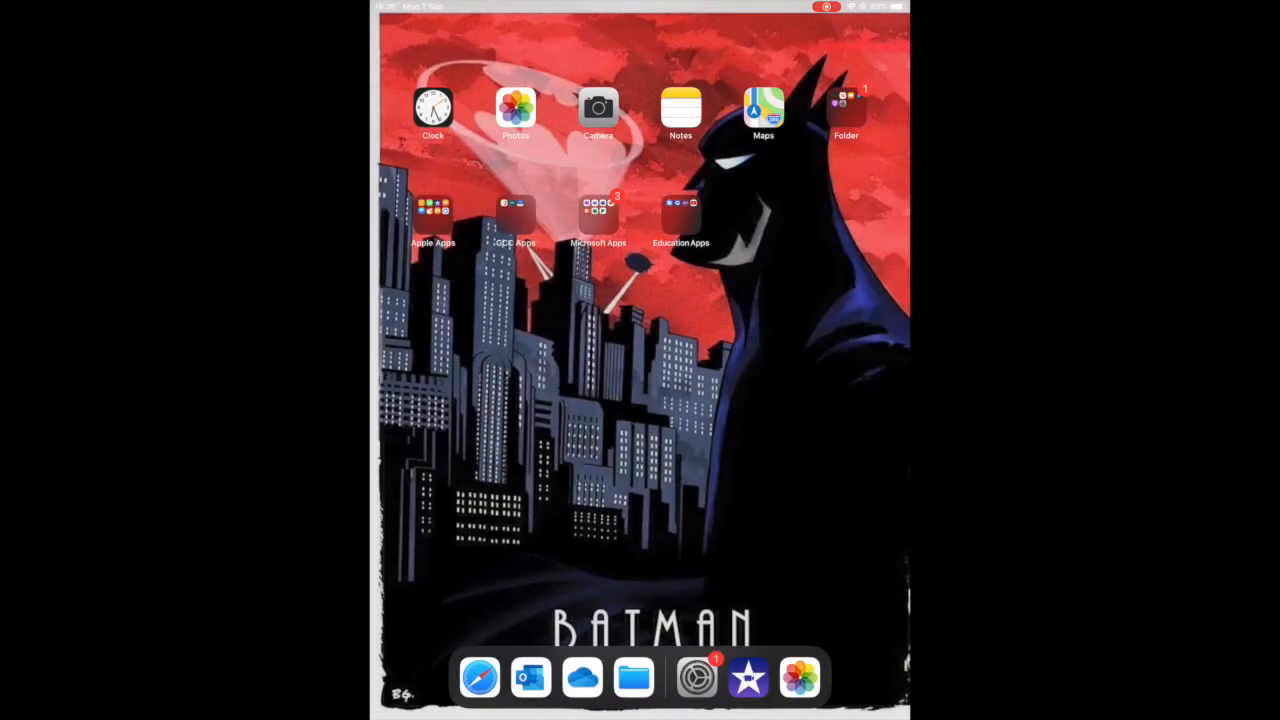
# - Launch Settings from the dock and go to the Control Centre page
pyautogui.click(696, 677)
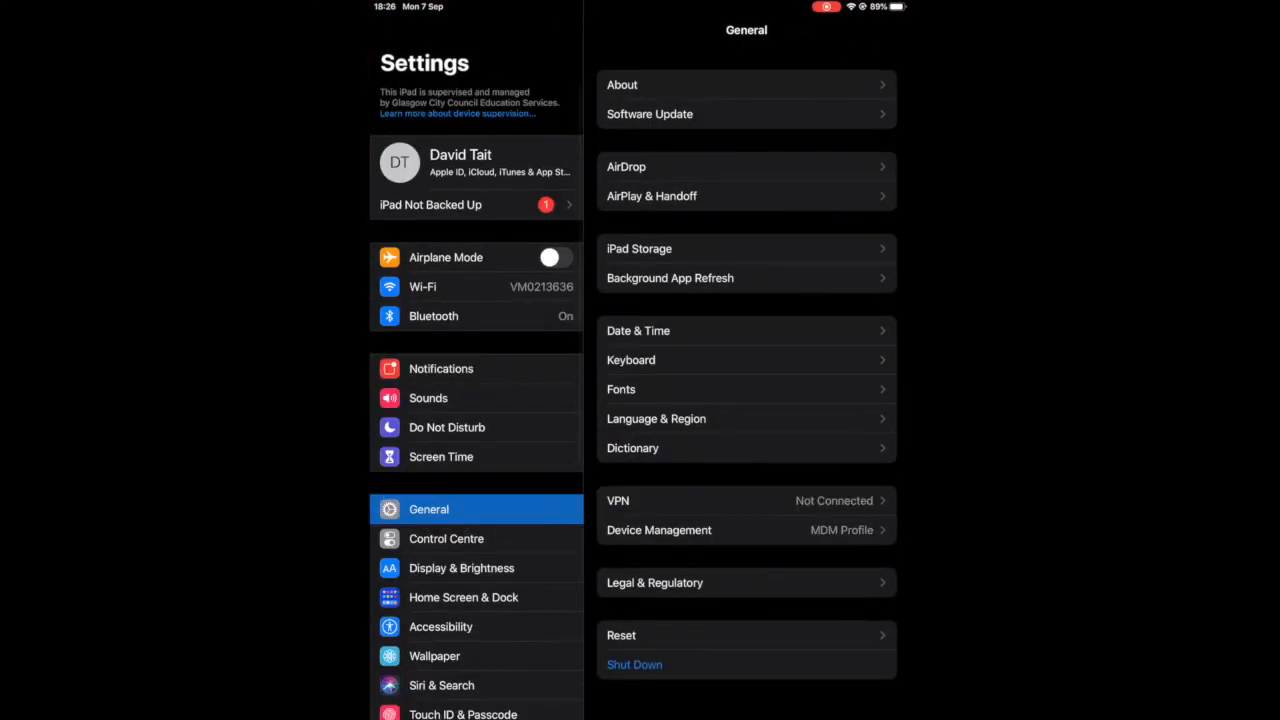
pyautogui.click(446, 538)
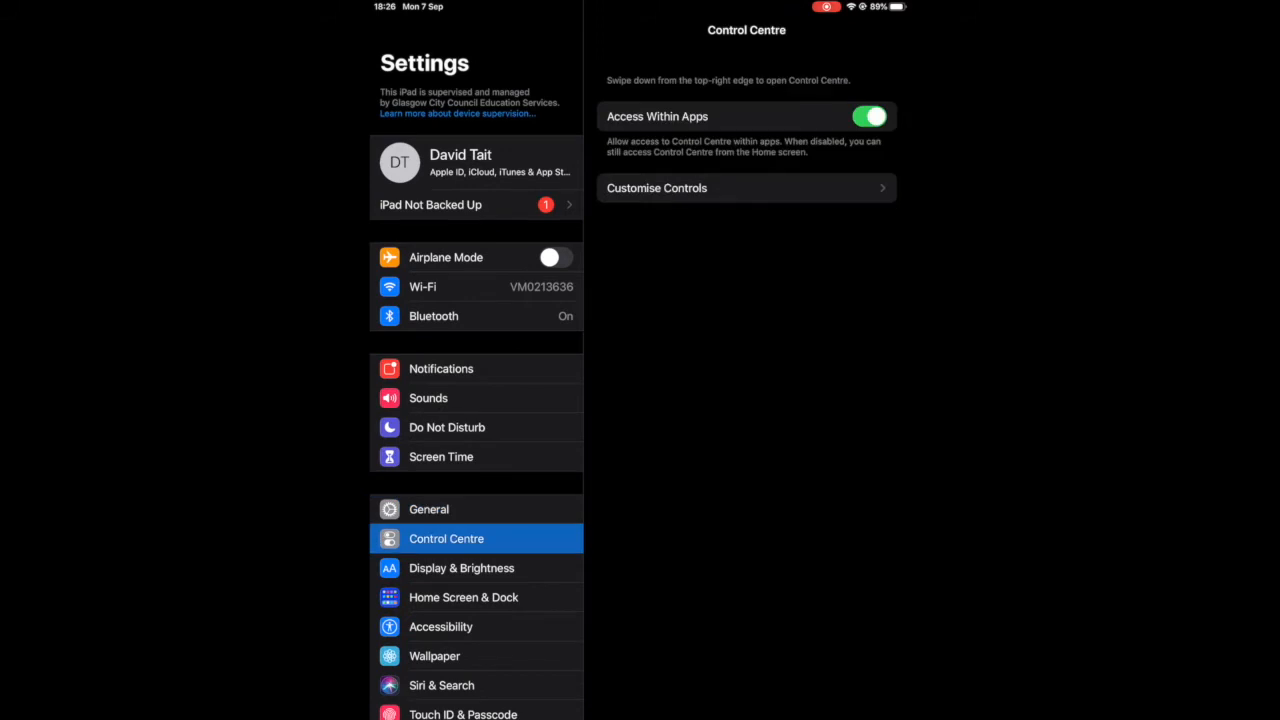